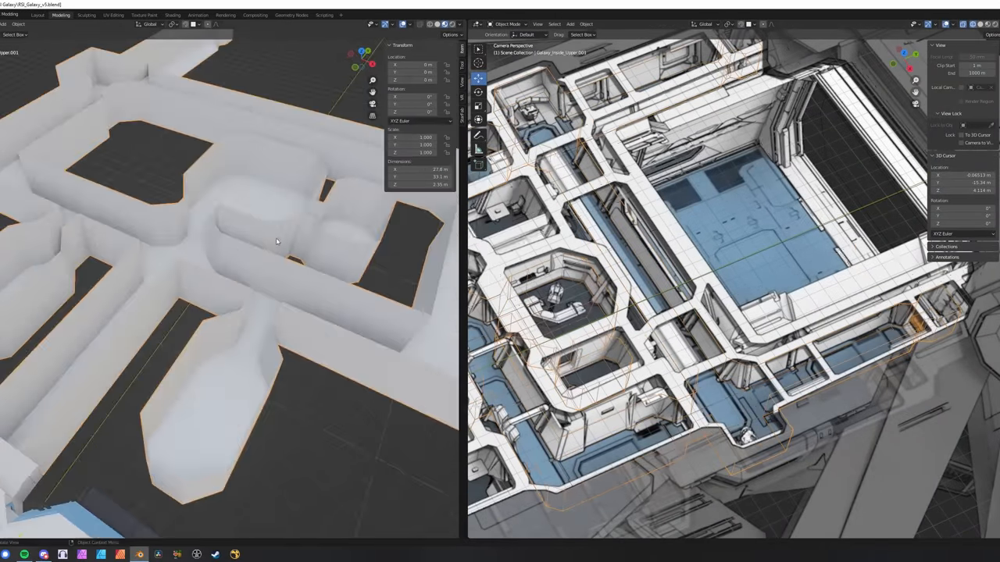
# Leave edit mode and orbit from the deck layout to the hangar bay with the dropship.
pyautogui.press('Tab')
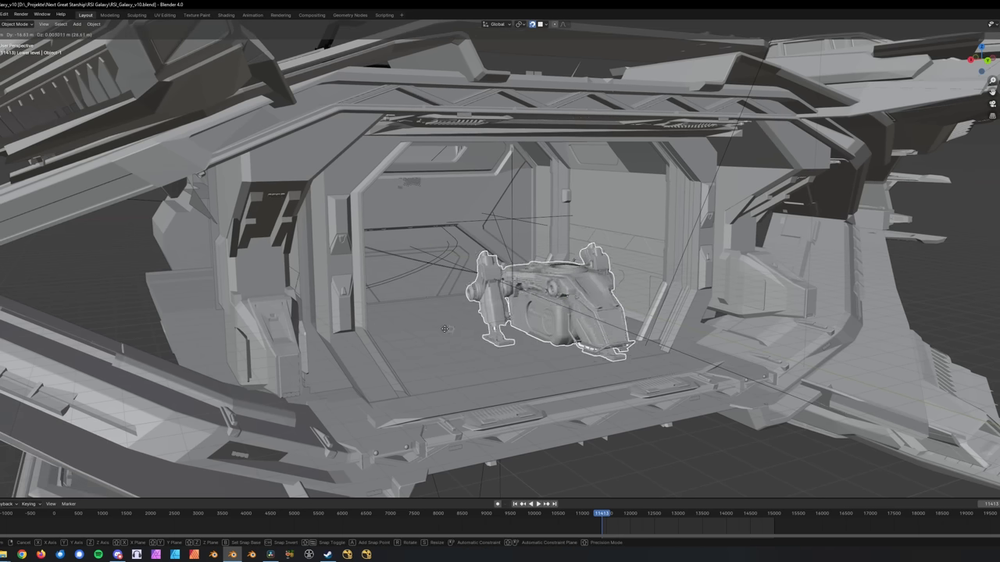
pyautogui.moveTo(546, 299); pyautogui.dragTo(476, 281)
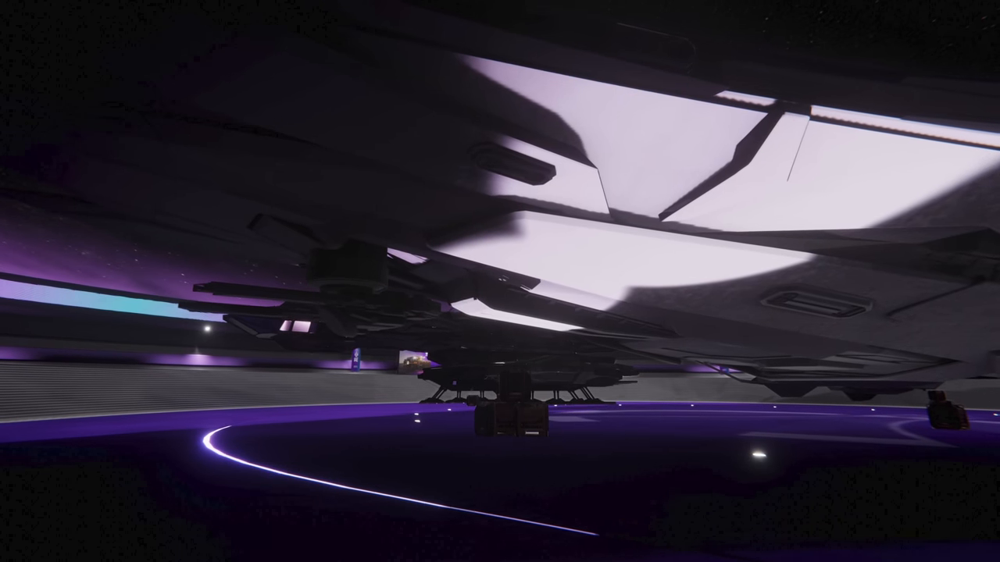
pyautogui.moveTo(500, 282)
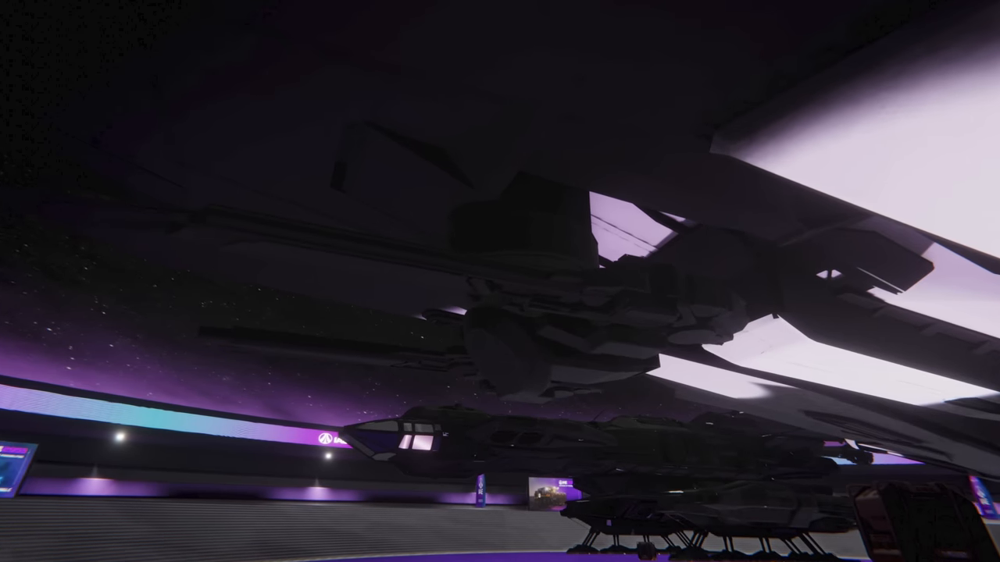
pyautogui.moveTo(500, 281)
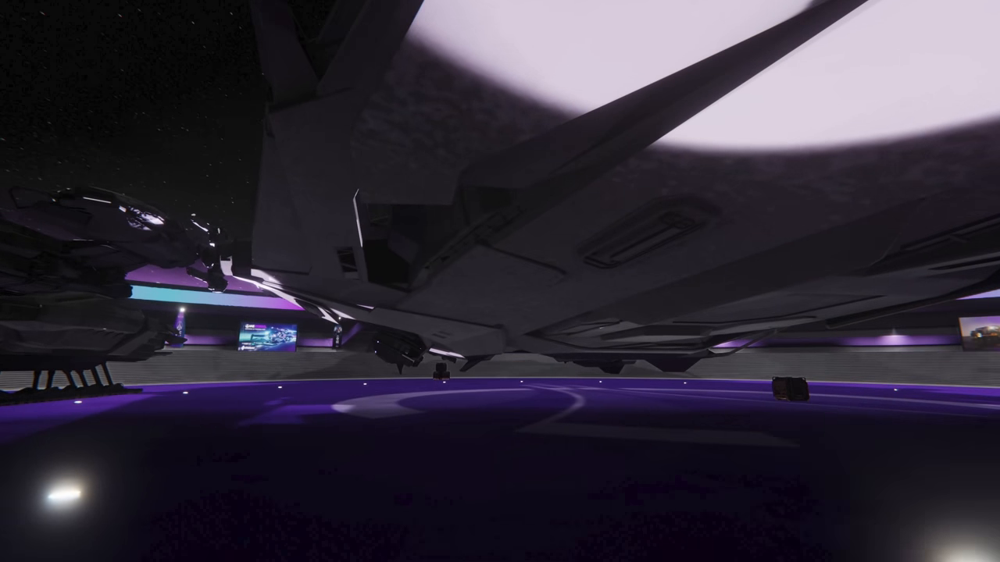
pyautogui.moveTo(500, 281)
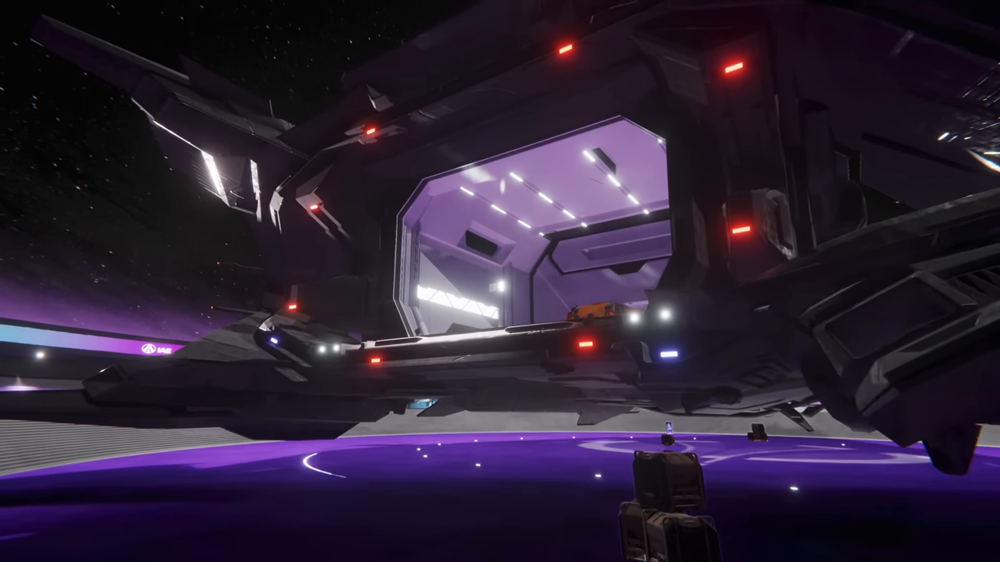
pyautogui.moveTo(500, 281)
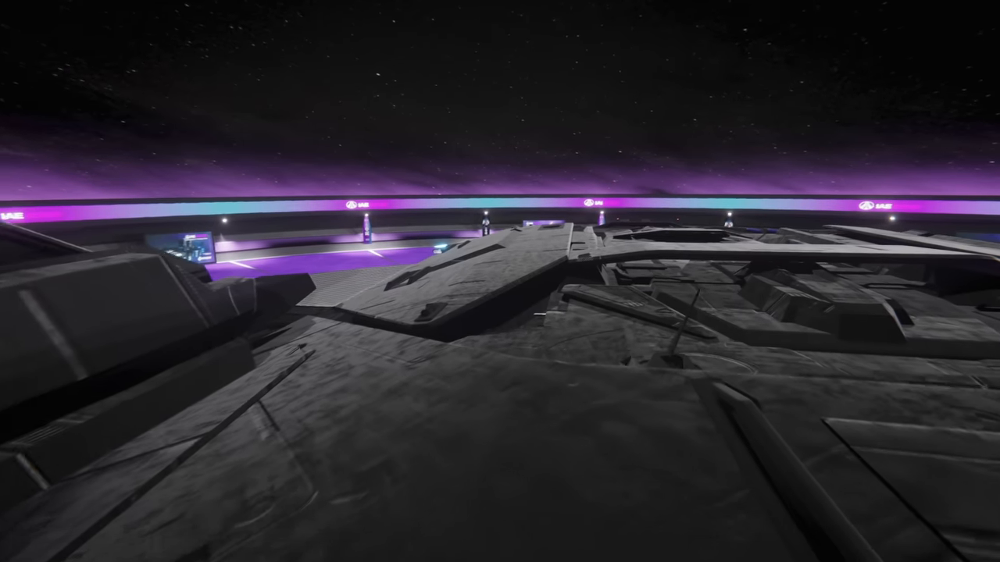
pyautogui.moveTo(500, 281)
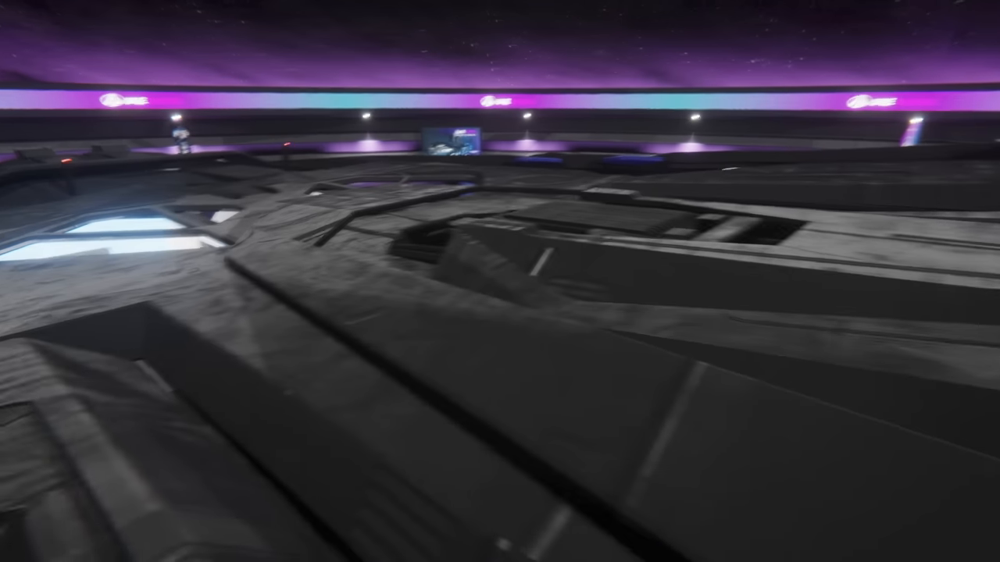
pyautogui.moveTo(500, 281)
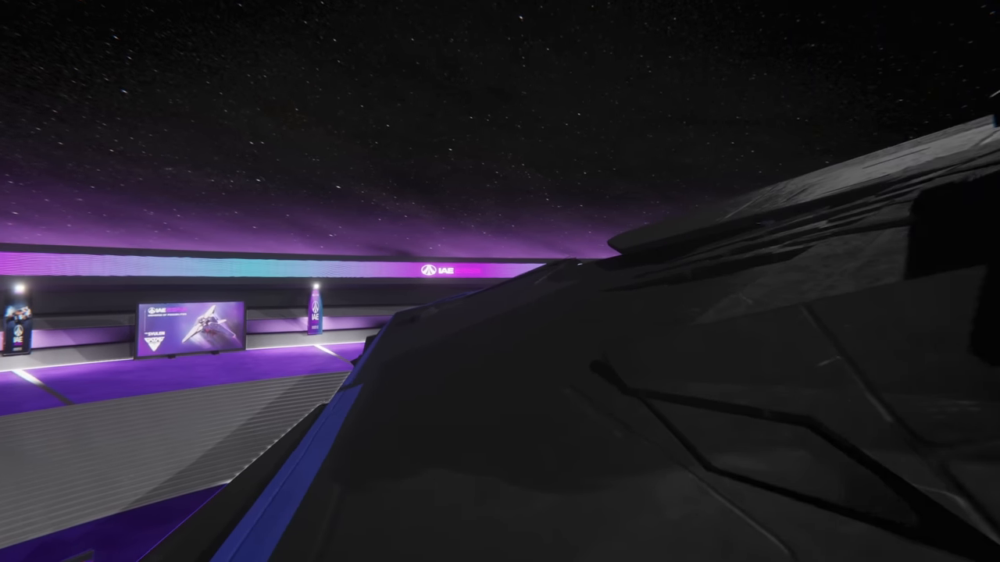
pyautogui.moveTo(500, 281)
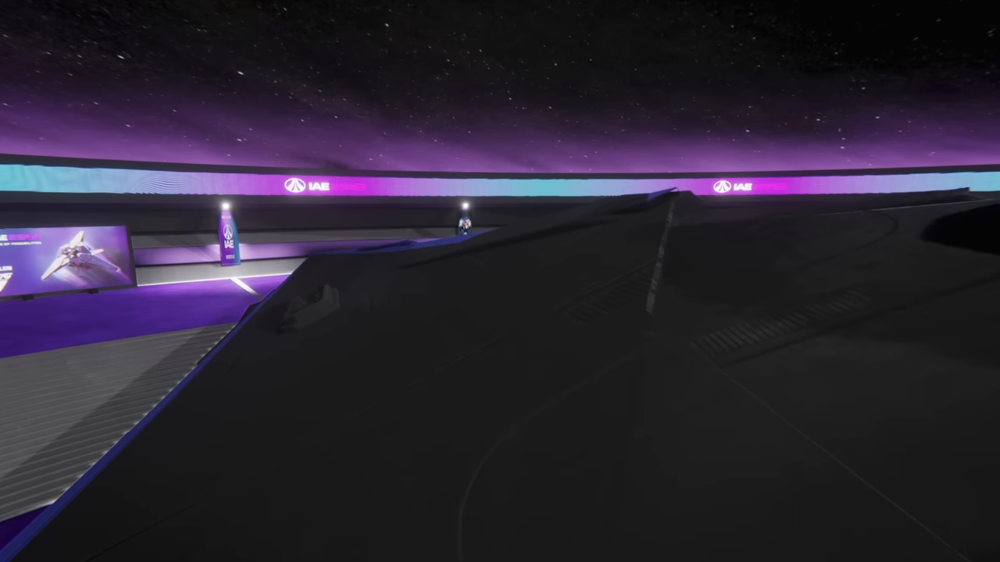
pyautogui.moveTo(499, 281)
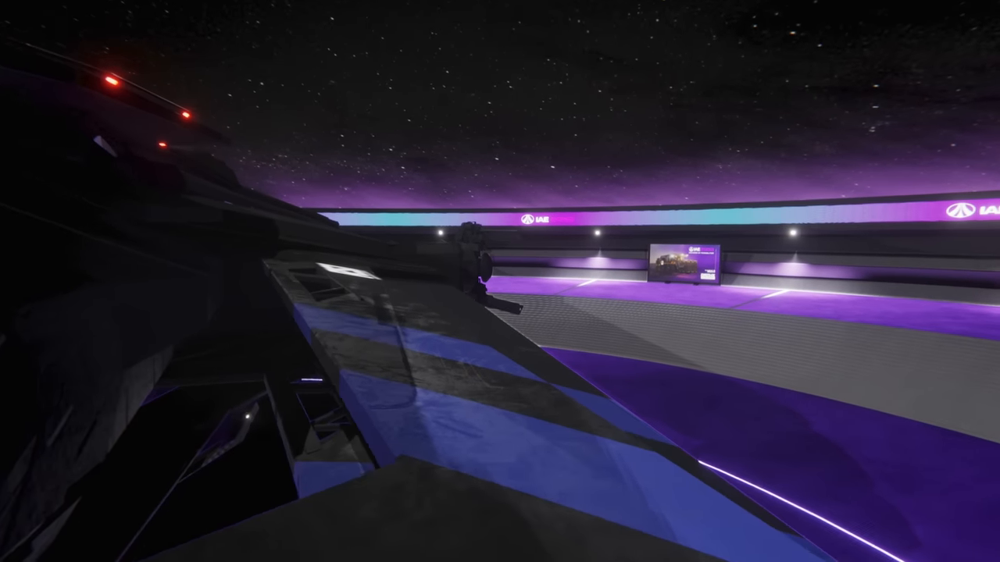
pyautogui.moveTo(500, 281)
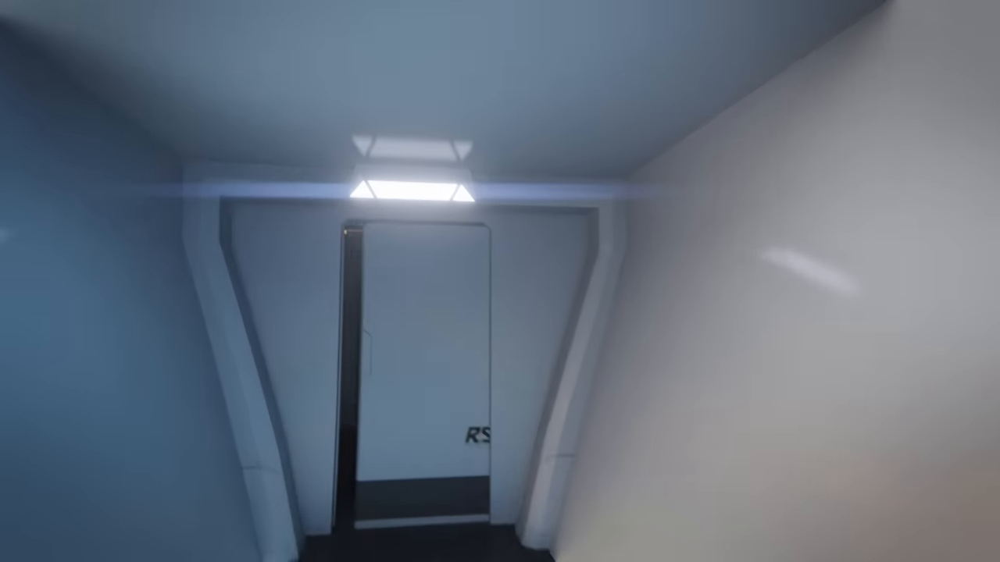
pyautogui.moveTo(500, 281)
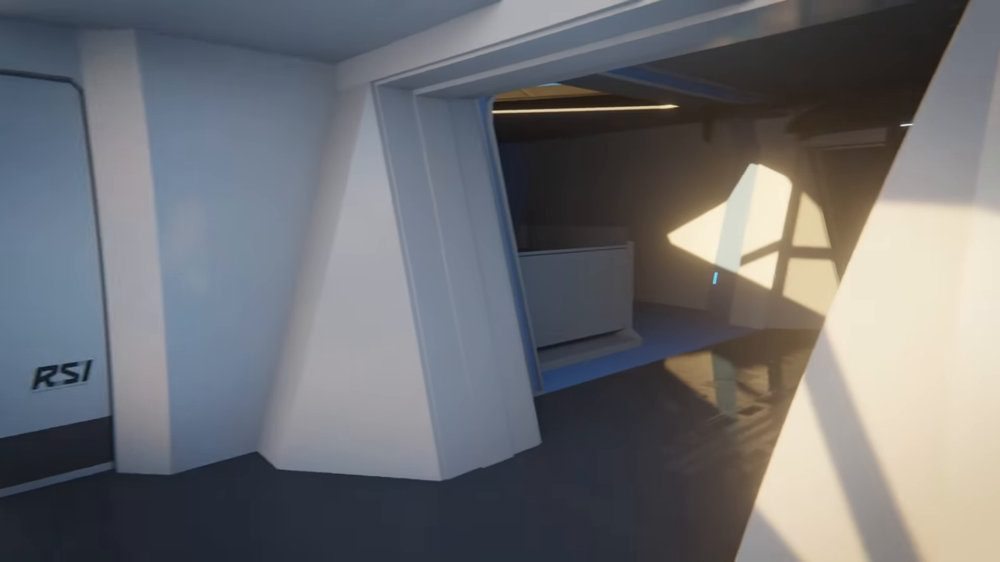
pyautogui.moveTo(499, 281)
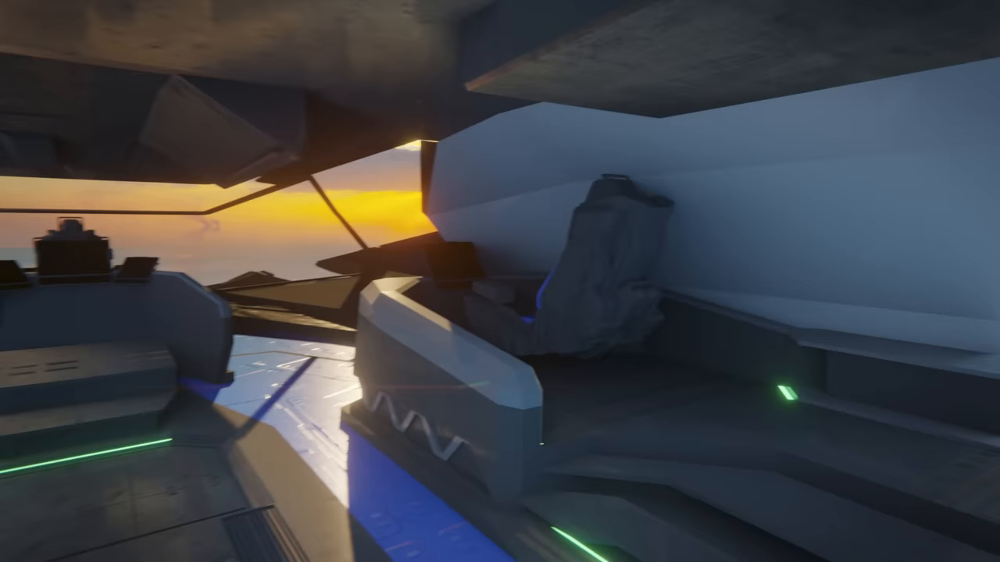
pyautogui.moveTo(500, 281)
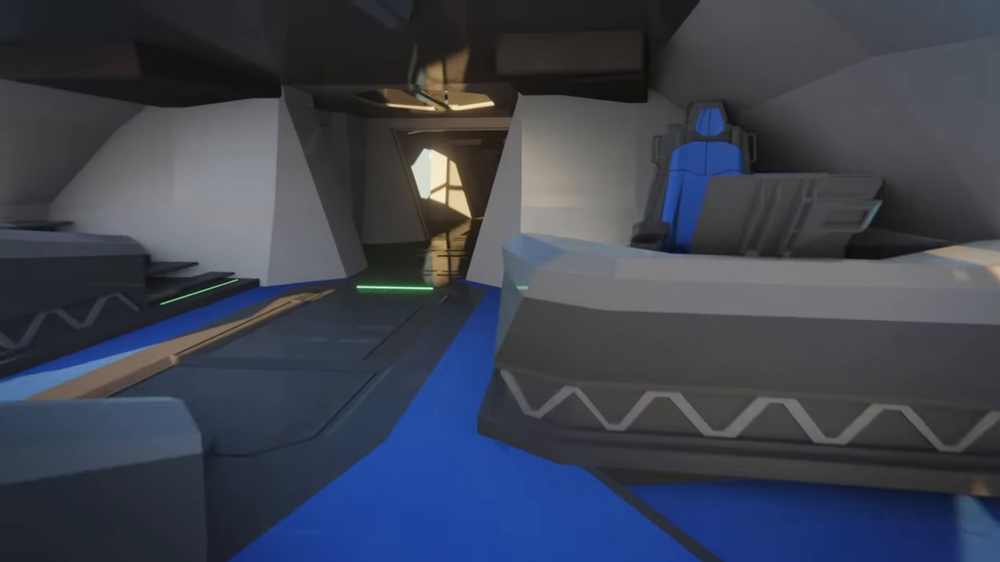
pyautogui.moveTo(500, 281)
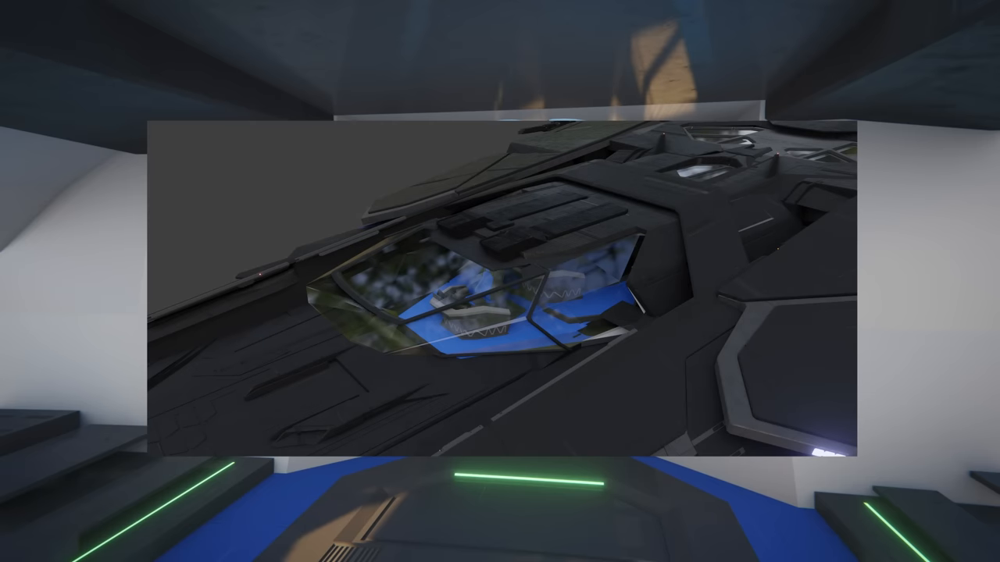
# Select the upper hull panel framing the cockpit canopy.
pyautogui.click(715, 262)
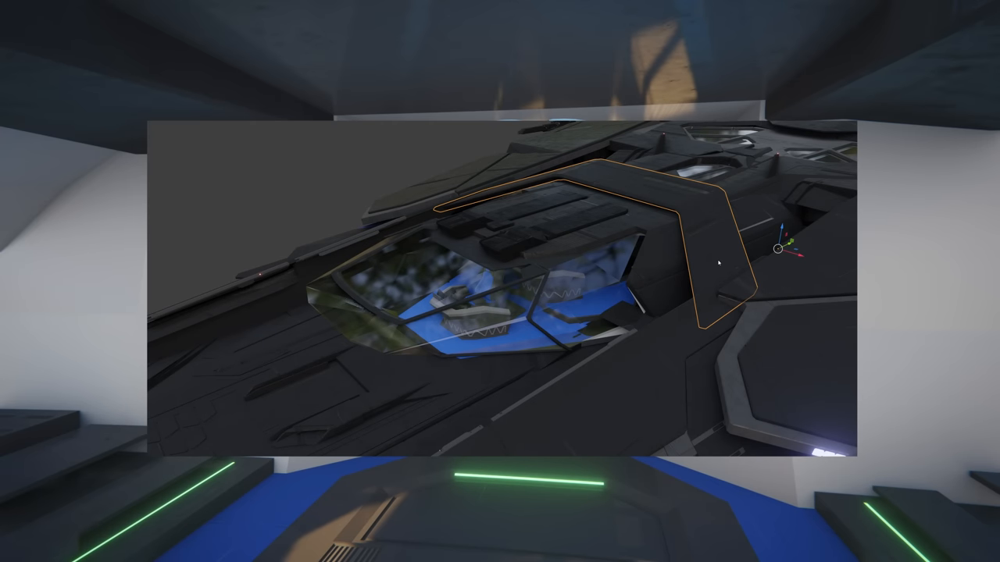
pyautogui.moveTo(712, 257)
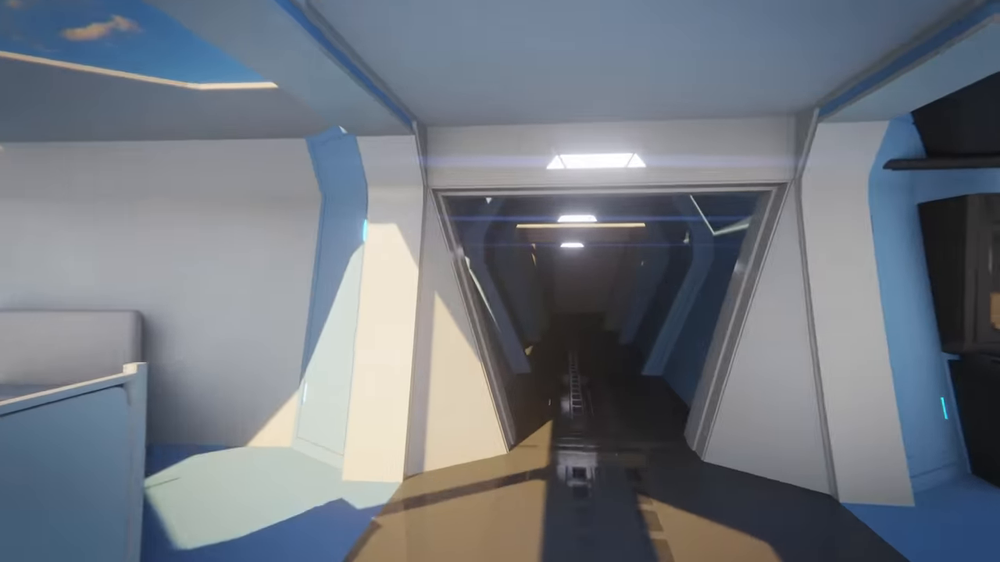
pyautogui.moveTo(500, 281)
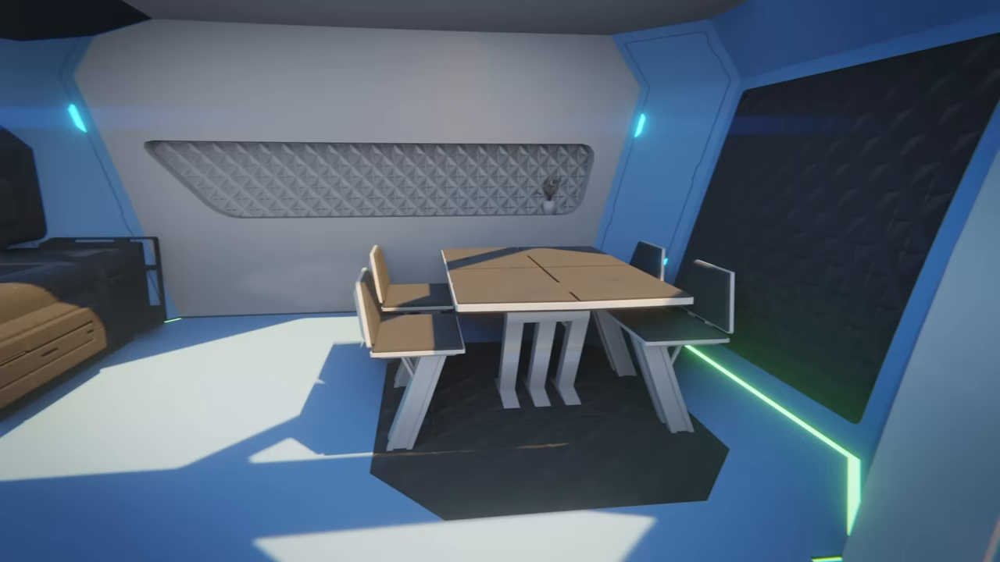
pyautogui.moveTo(500, 281)
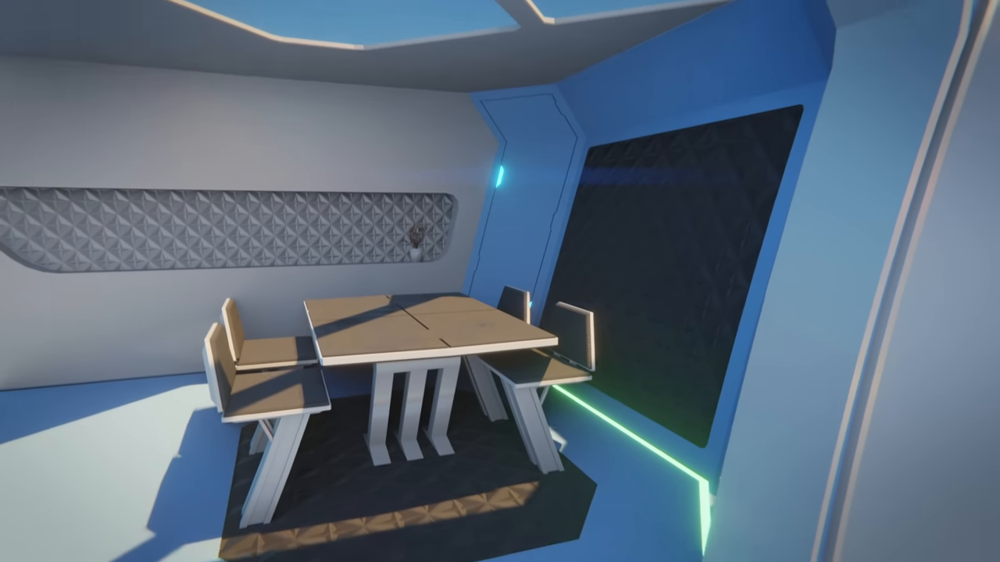
pyautogui.moveTo(500, 281)
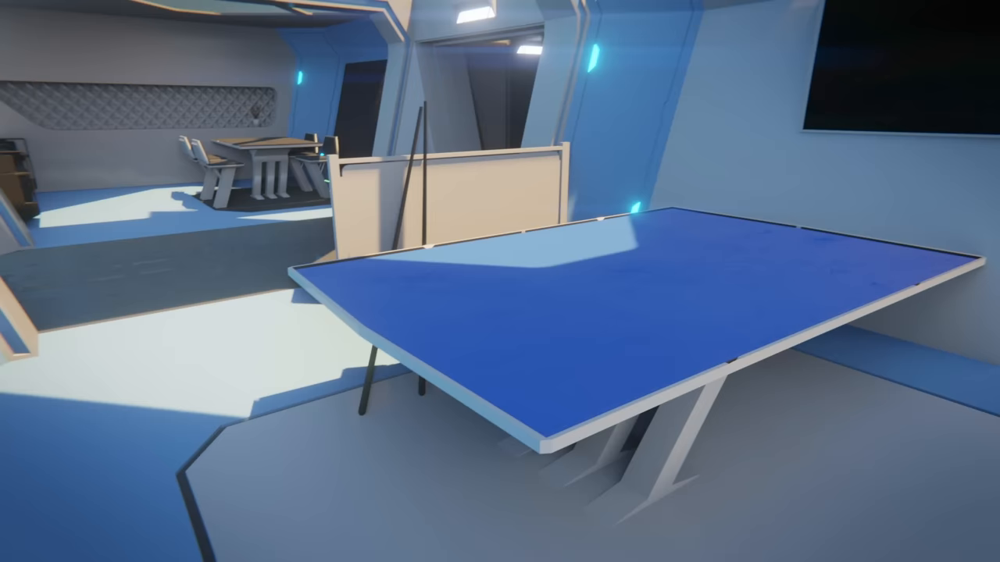
pyautogui.moveTo(499, 281)
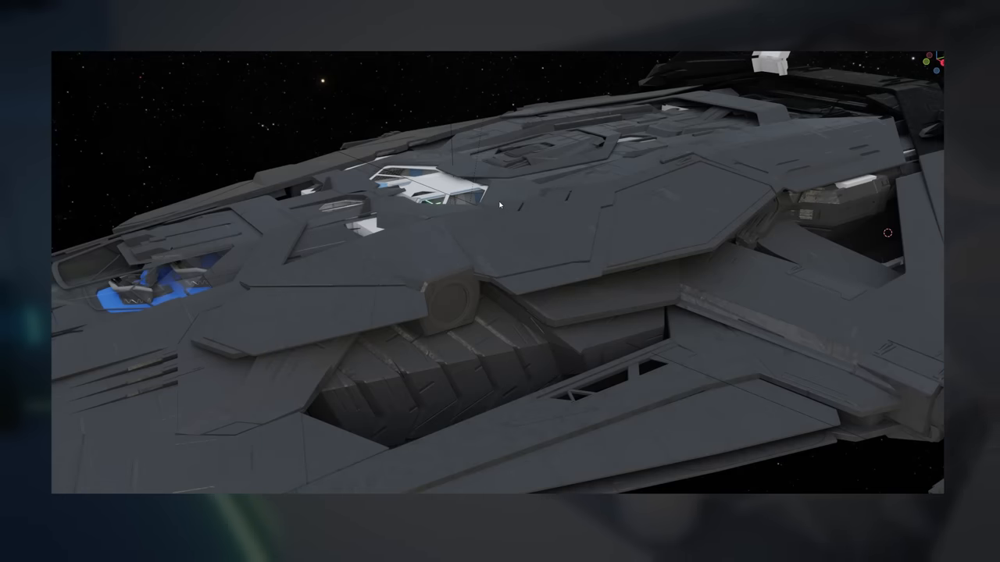
pyautogui.moveTo(500, 203); pyautogui.dragTo(562, 290)
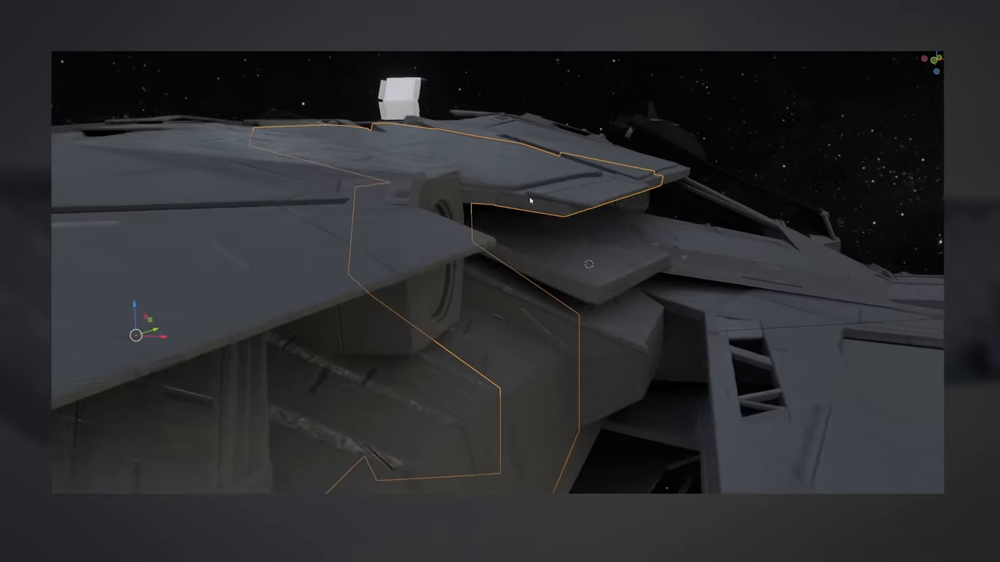
pyautogui.moveTo(531, 200); pyautogui.dragTo(550, 242)
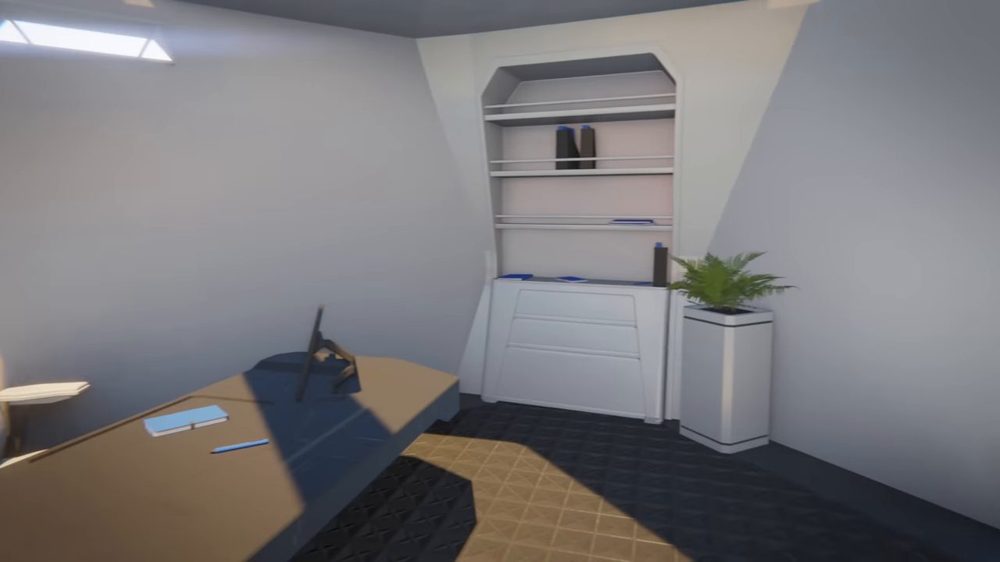
pyautogui.moveTo(499, 281)
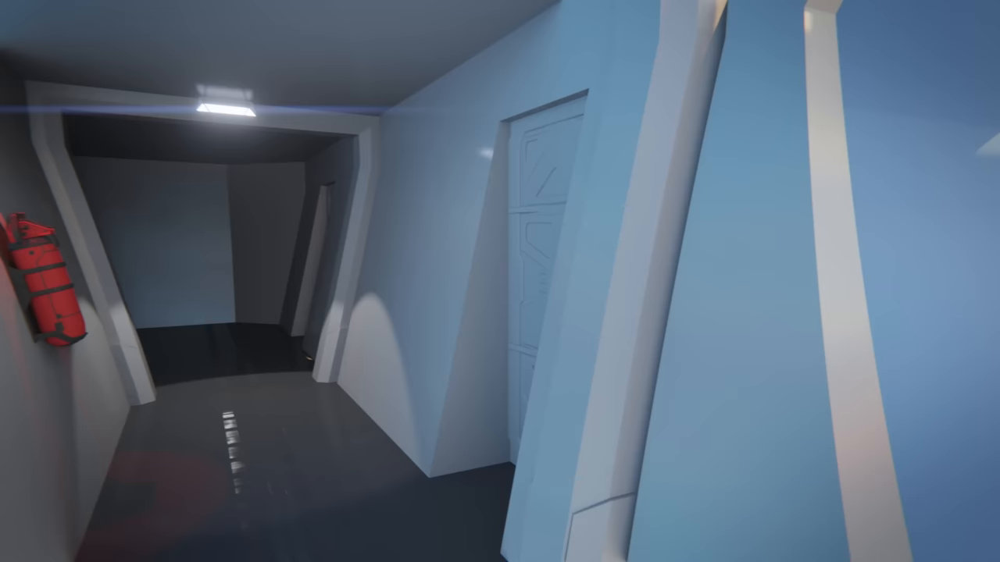
pyautogui.moveTo(500, 281)
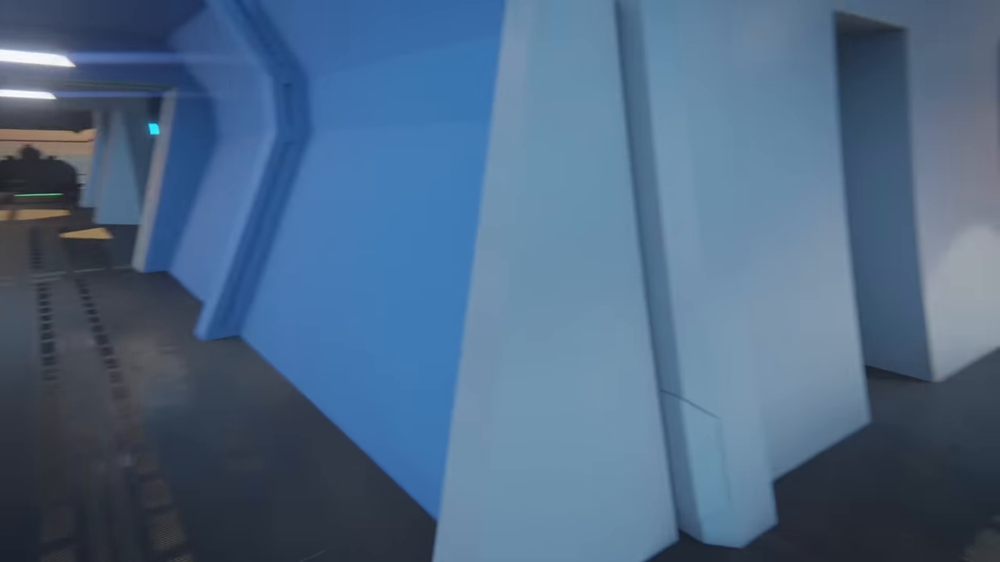
pyautogui.moveTo(500, 281)
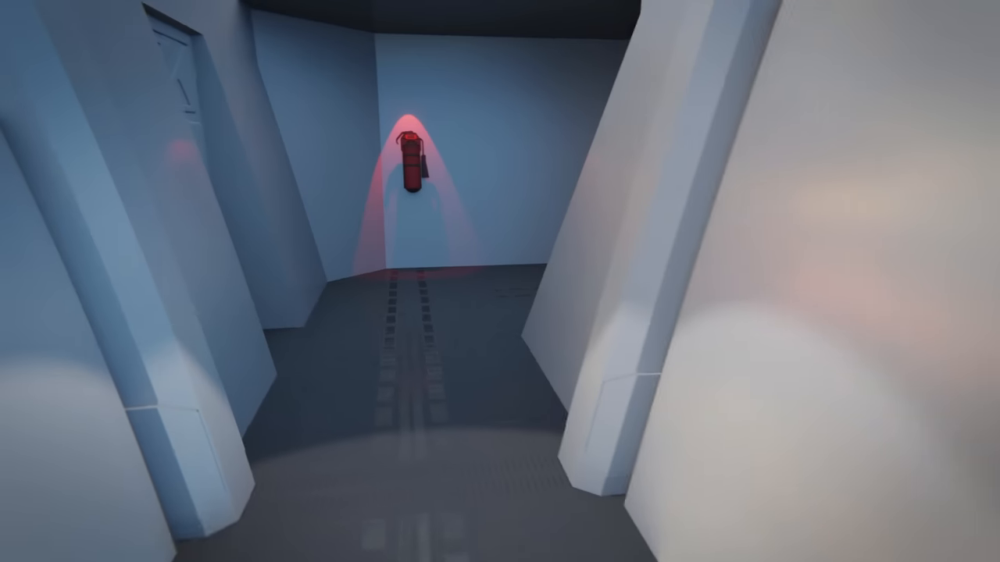
pyautogui.moveTo(499, 282)
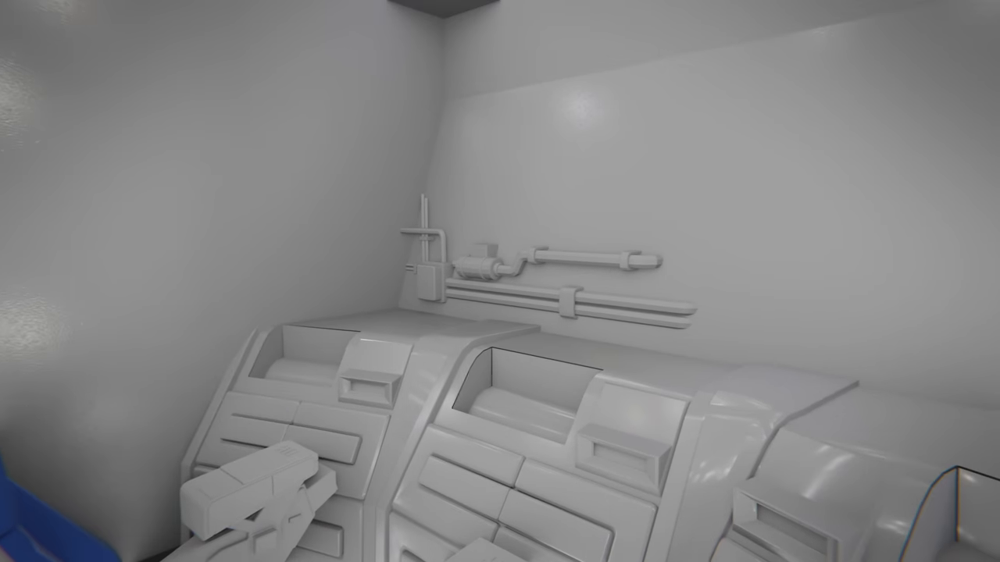
pyautogui.moveTo(500, 281)
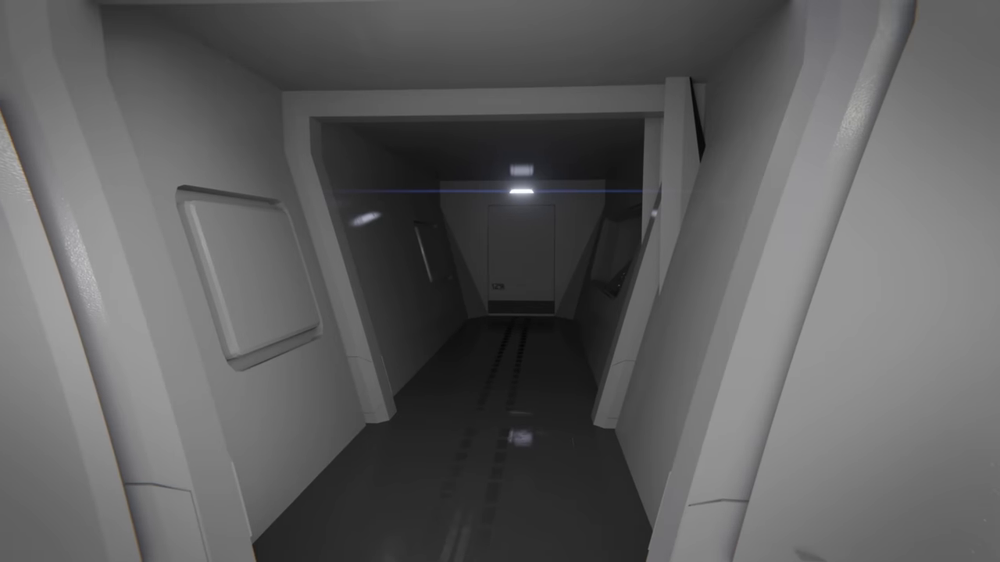
# Walk forward down the grey corridor toward the closed far door.
pyautogui.press('w')
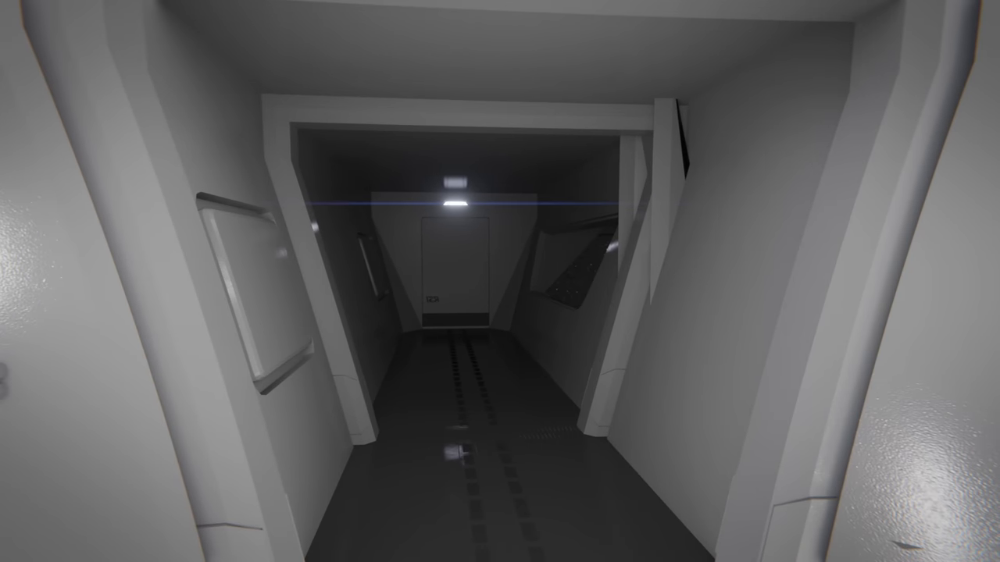
pyautogui.press('w')
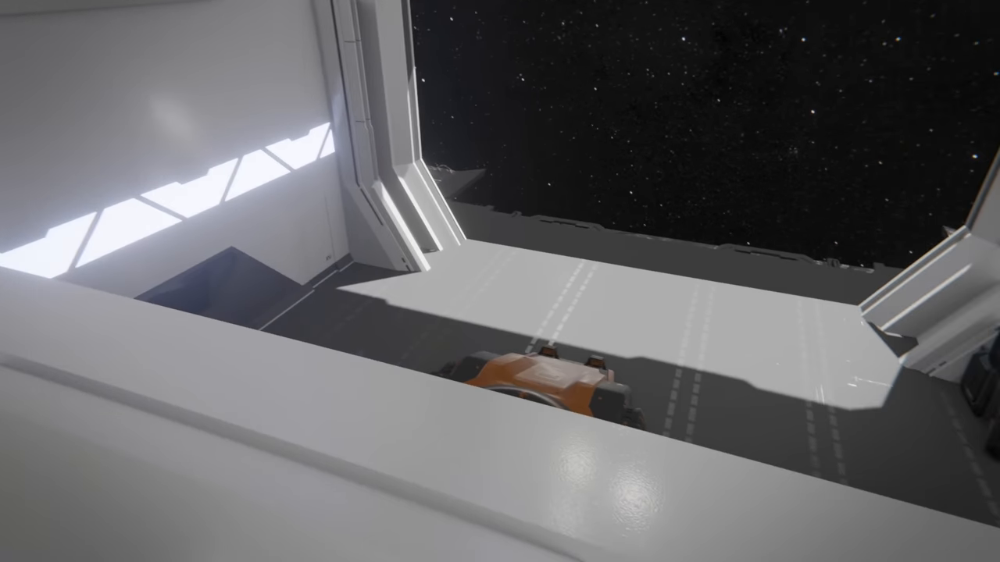
pyautogui.moveTo(500, 282)
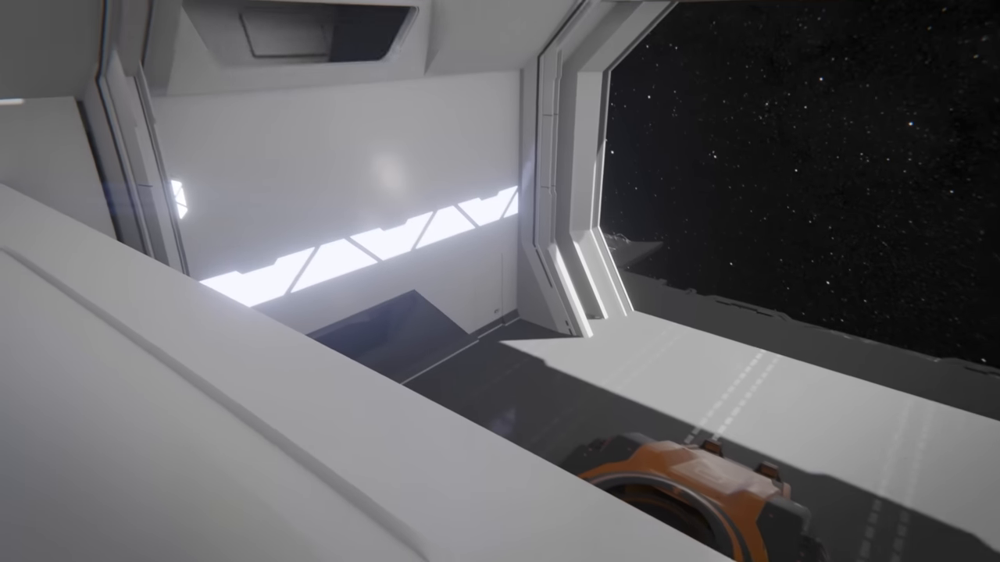
pyautogui.moveTo(500, 281)
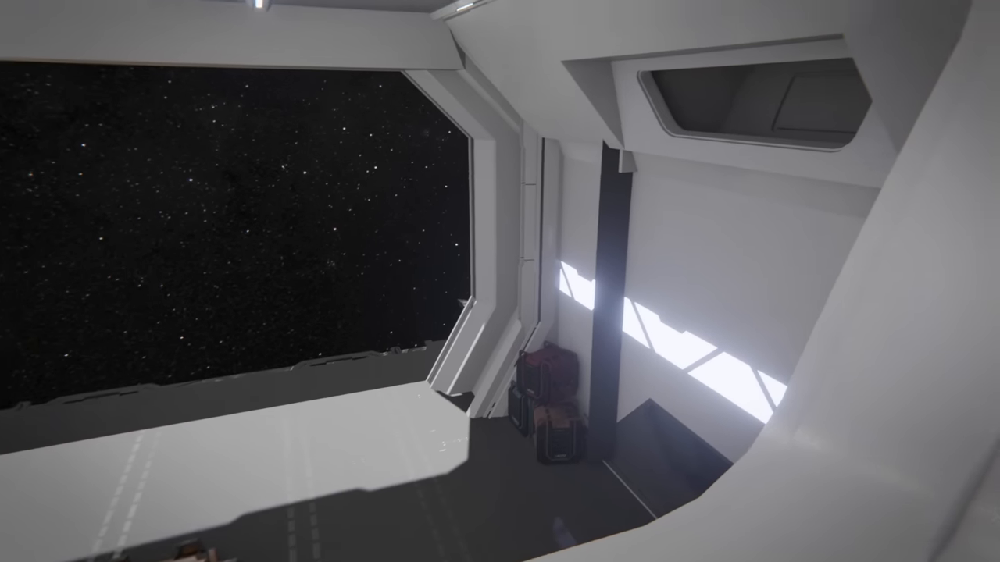
pyautogui.moveTo(500, 281)
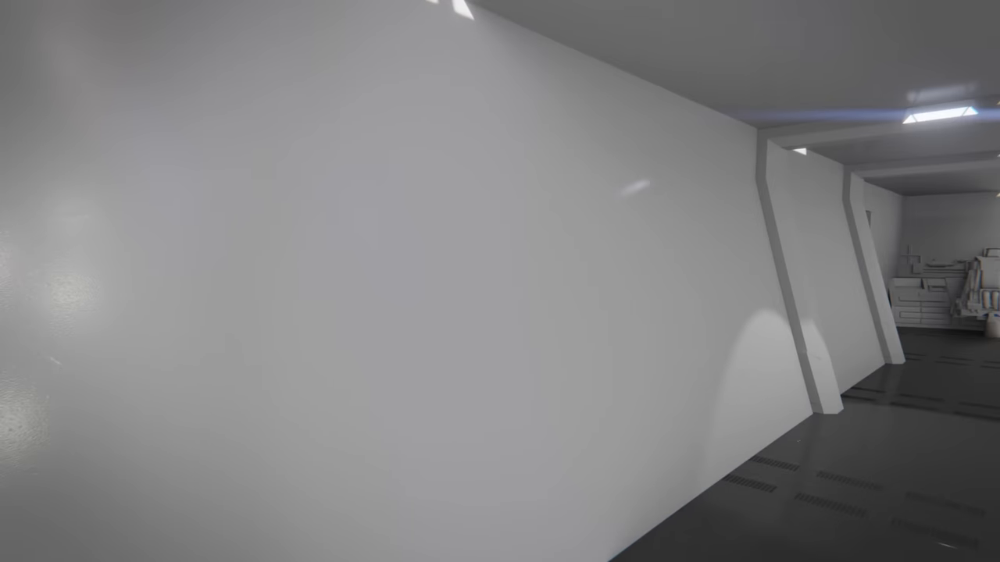
pyautogui.moveTo(499, 281)
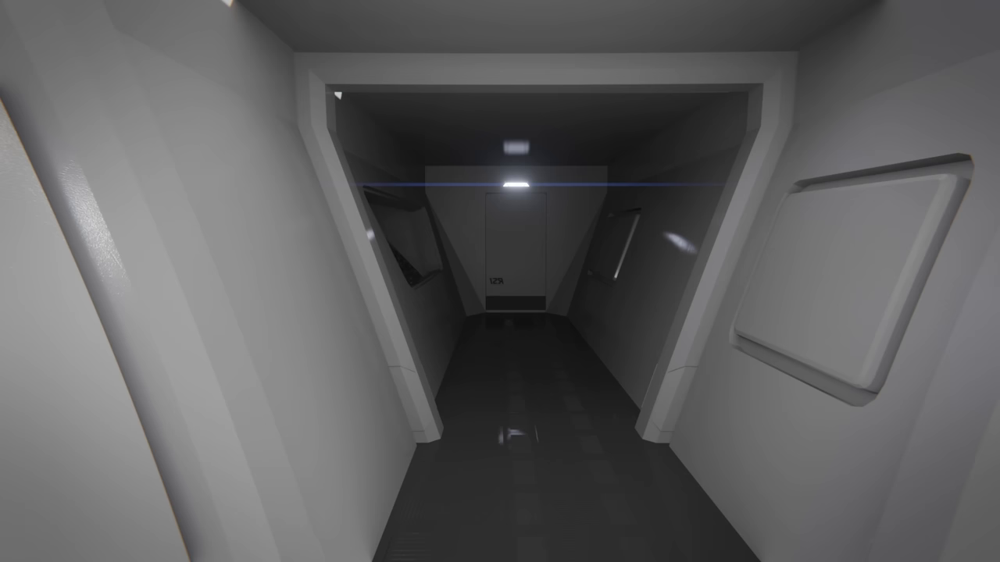
# Walk forward back into the corridor facing the door beneath the ceiling light.
pyautogui.press('w')
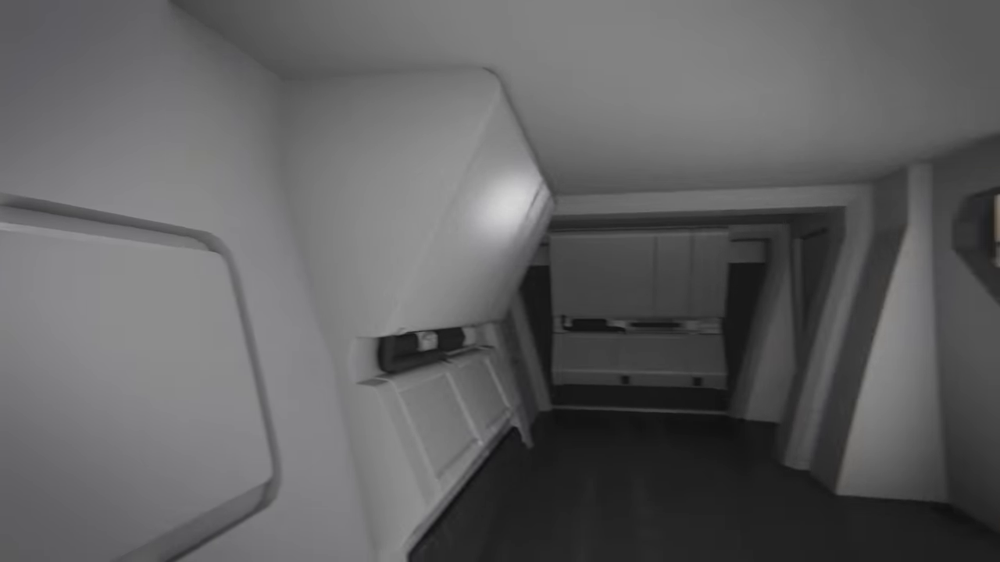
pyautogui.moveTo(500, 281)
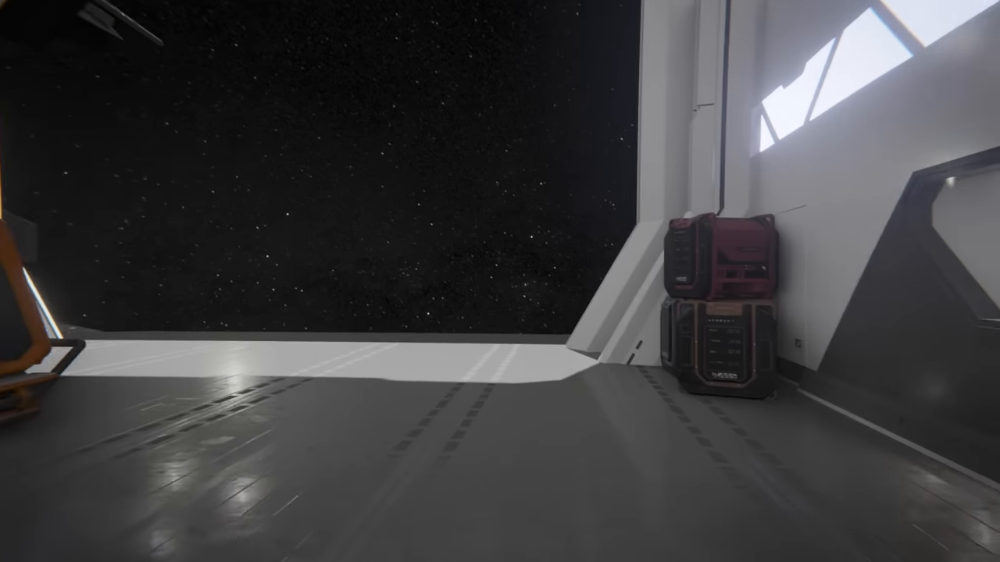
pyautogui.moveTo(499, 281)
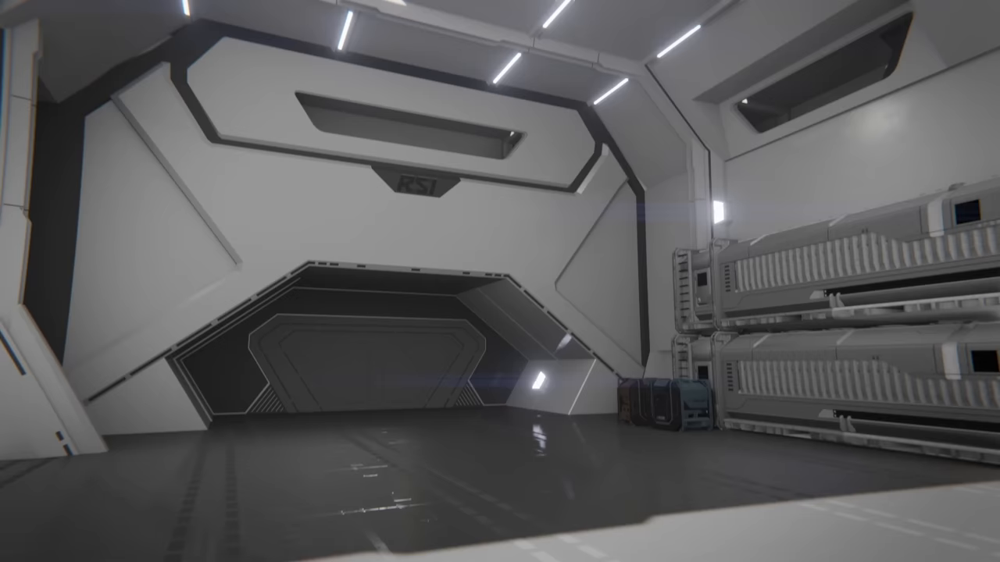
pyautogui.moveTo(500, 281)
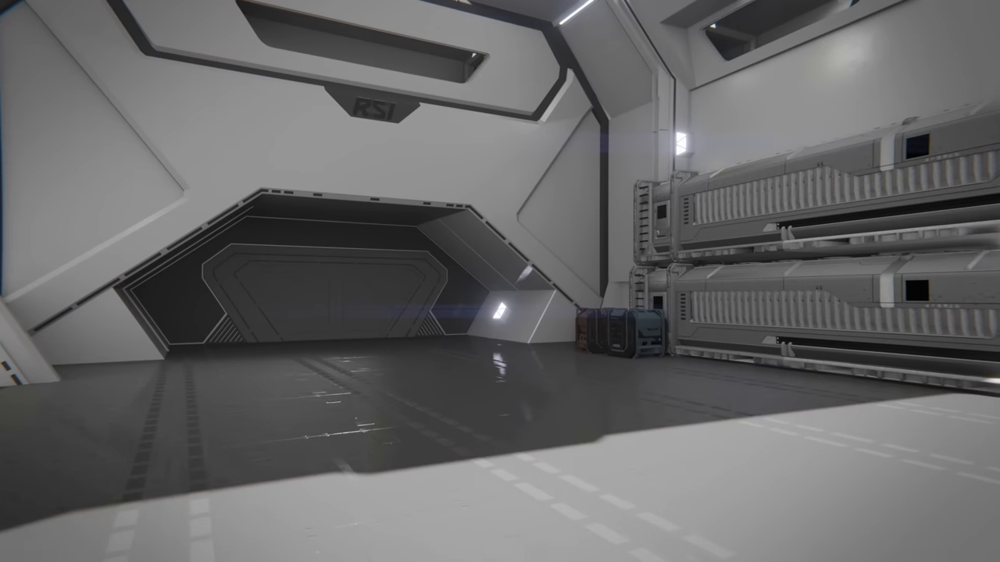
pyautogui.moveTo(500, 281)
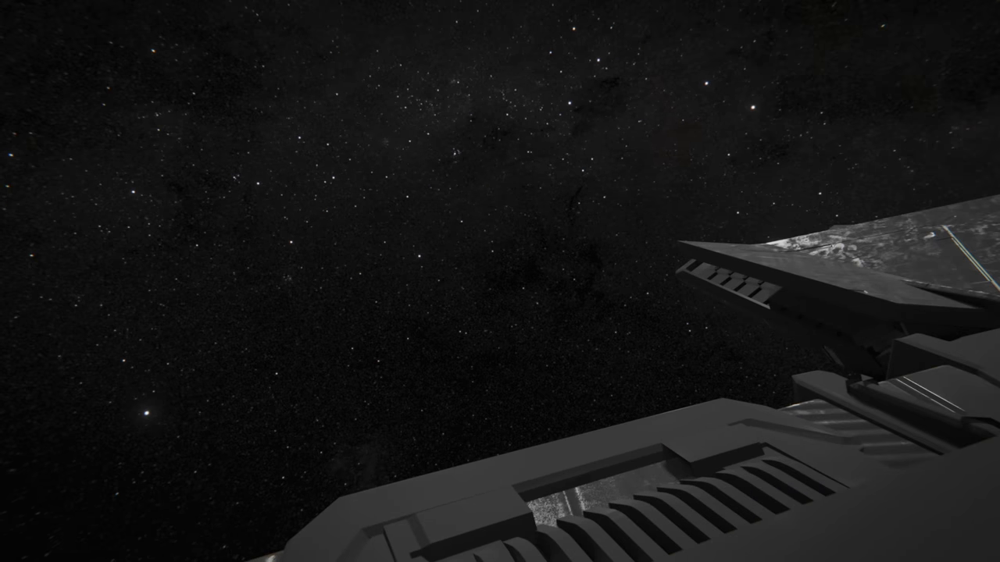
pyautogui.moveTo(500, 281)
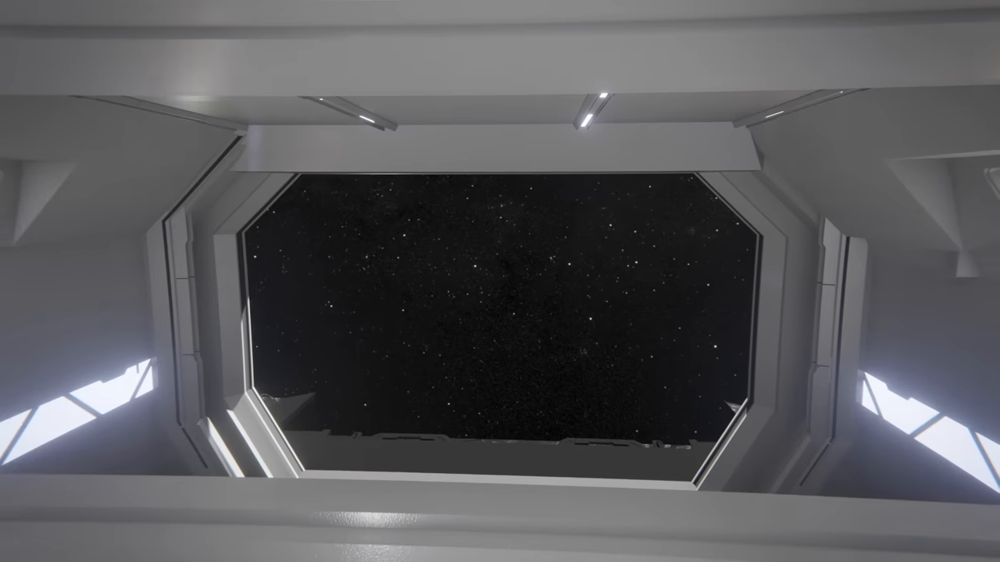